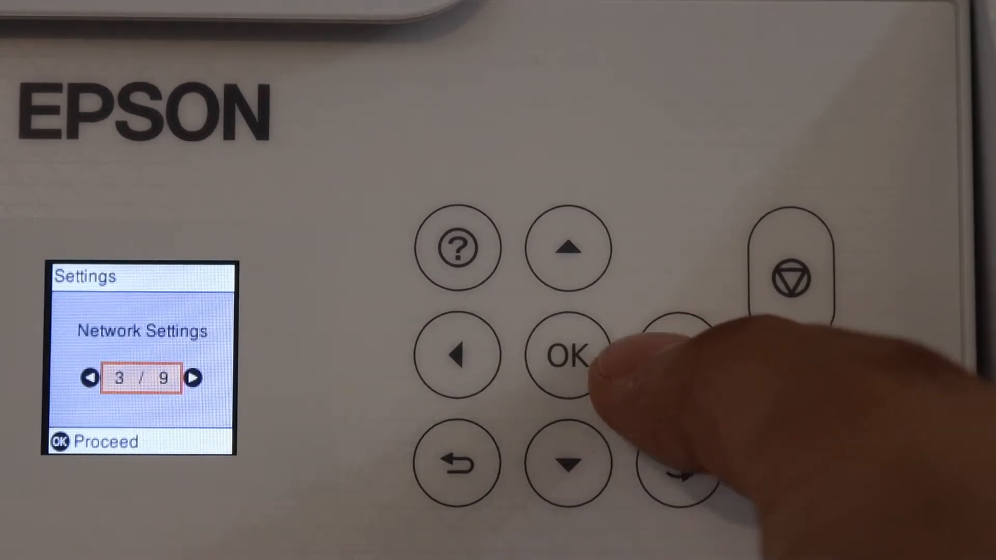
# Step: From Network Settings, run Wi-Fi setup and choose the National_Internet network
pyautogui.click(569, 355)
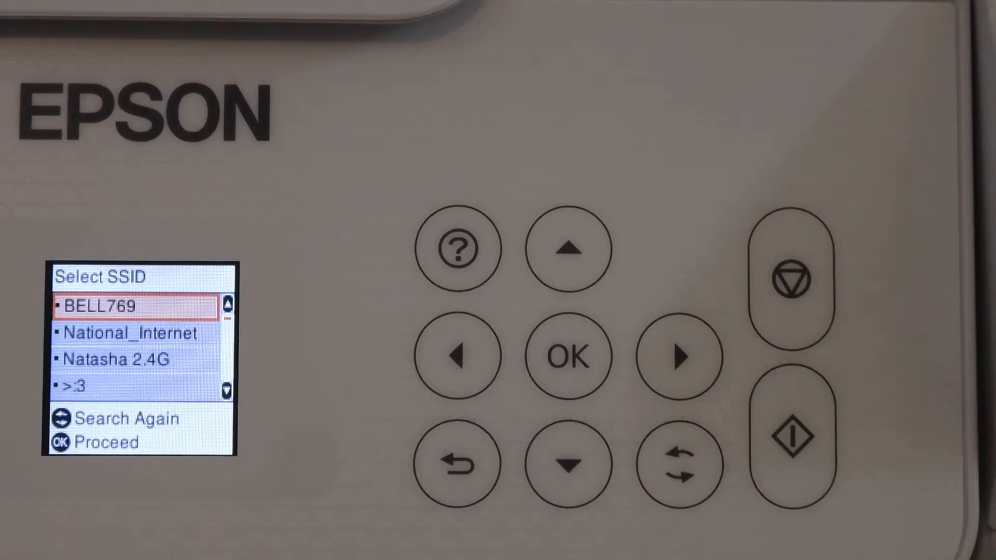
pyautogui.click(567, 464)
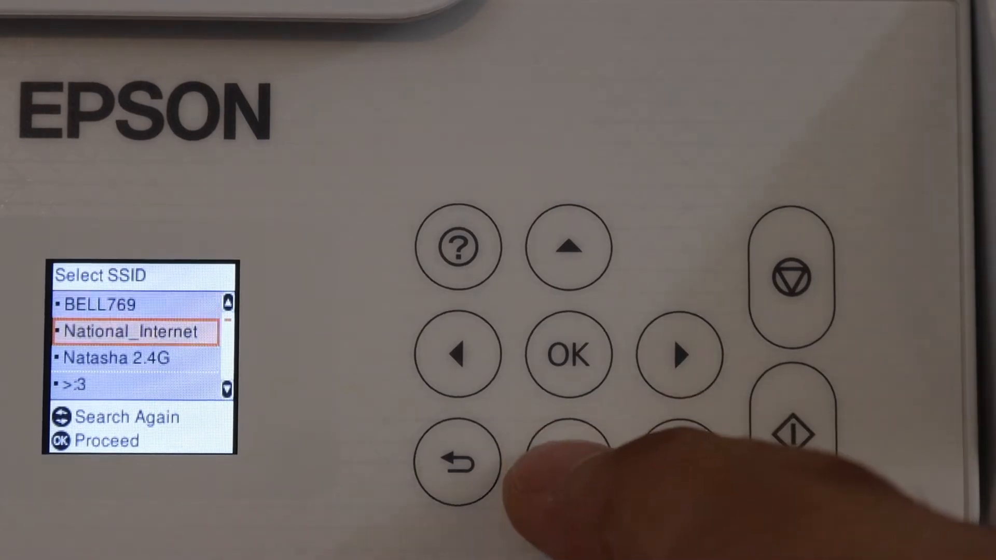
pyautogui.click(568, 354)
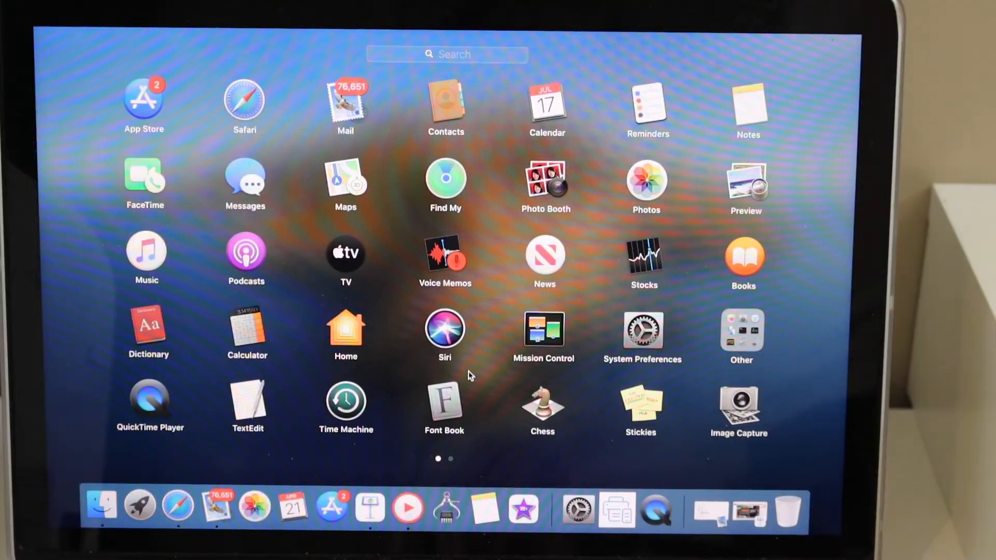
pyautogui.moveTo(641, 335)
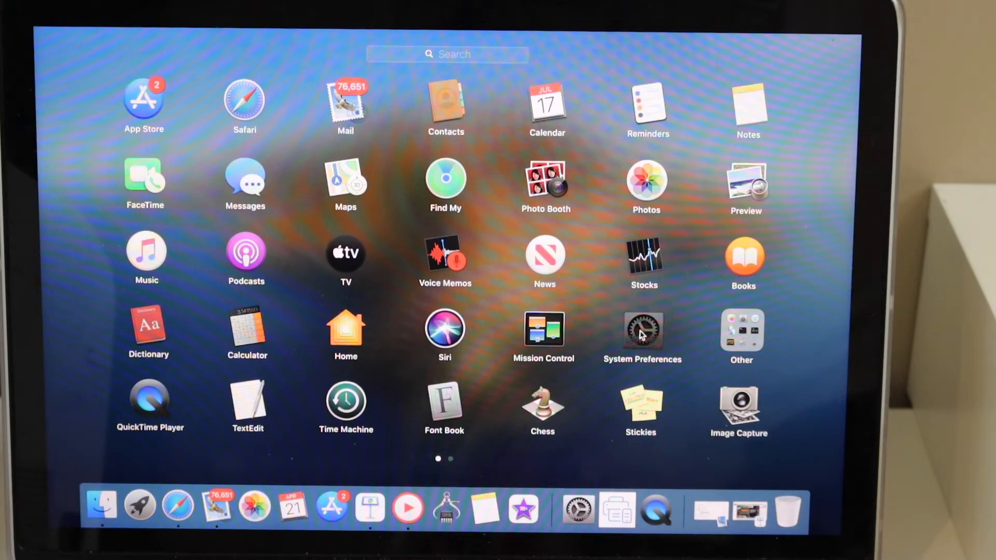
# Step: Reach the Printers & Scanners pane listing the Mac's existing printers
pyautogui.click(642, 333)
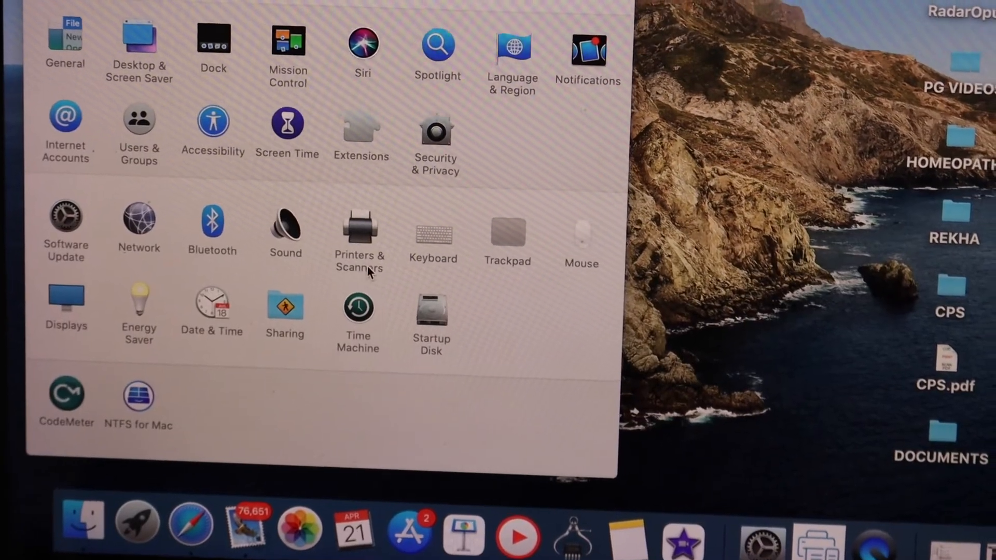
pyautogui.click(360, 225)
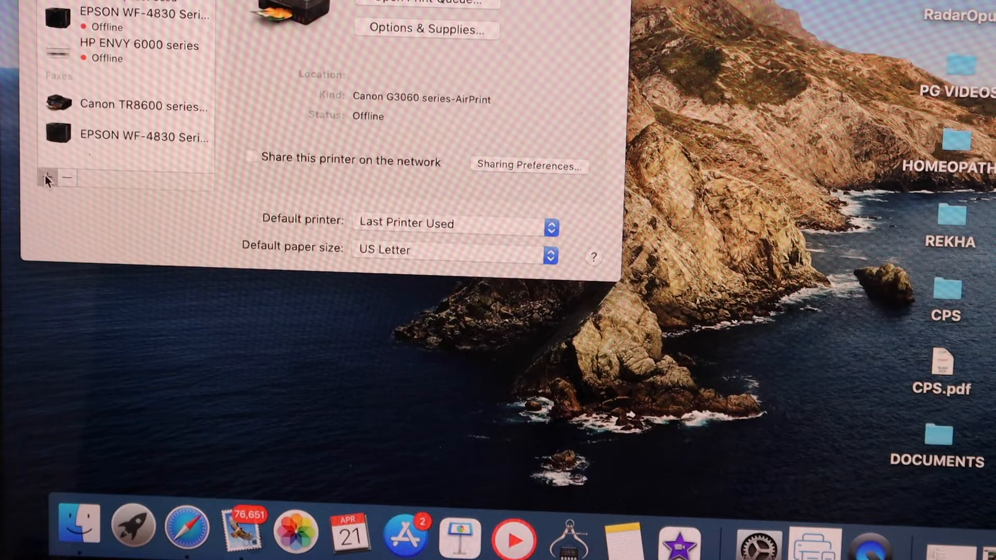
# Step: Add EPSON ET-2800 Series (Bonjour Multifunction) as a new printer, showing status Idle
pyautogui.click(47, 177)
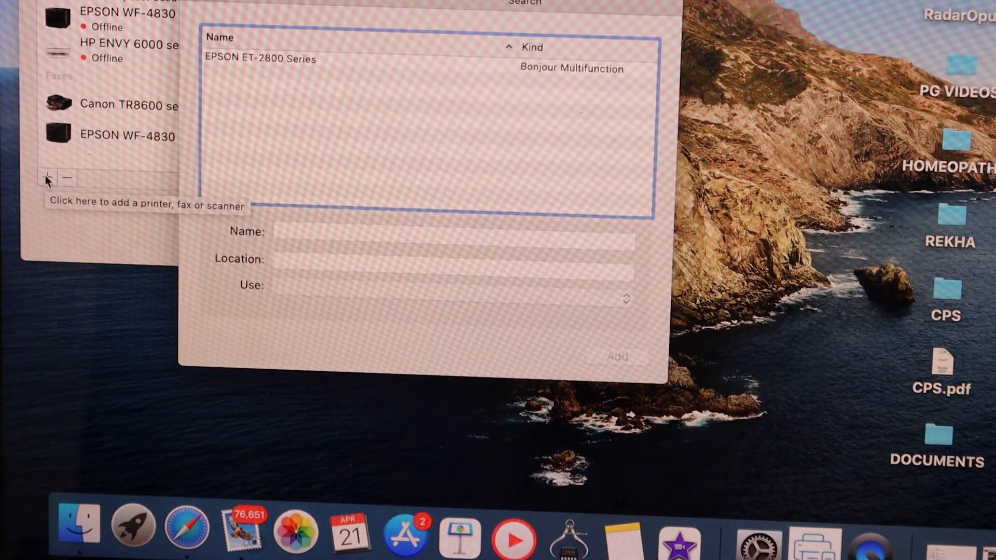
pyautogui.moveTo(353, 74)
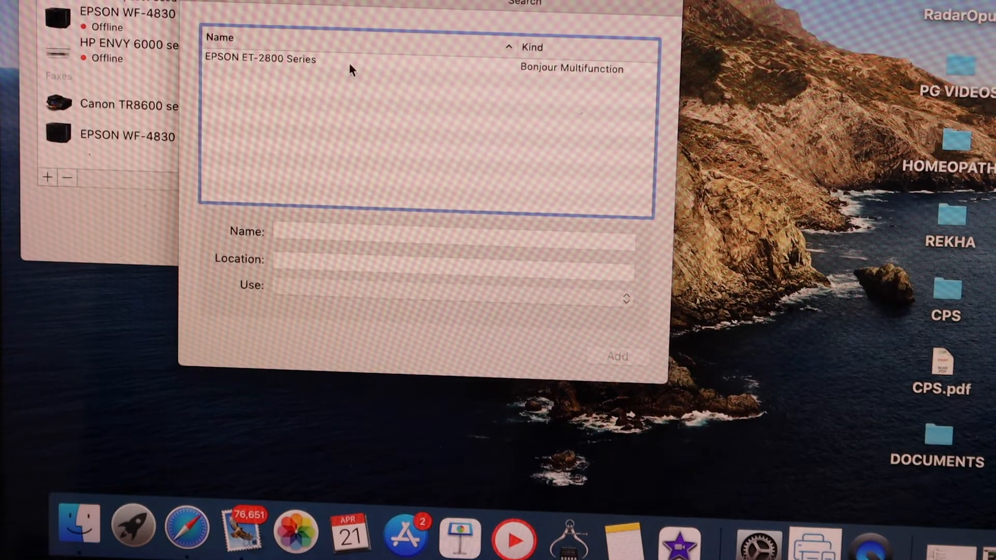
pyautogui.click(273, 58)
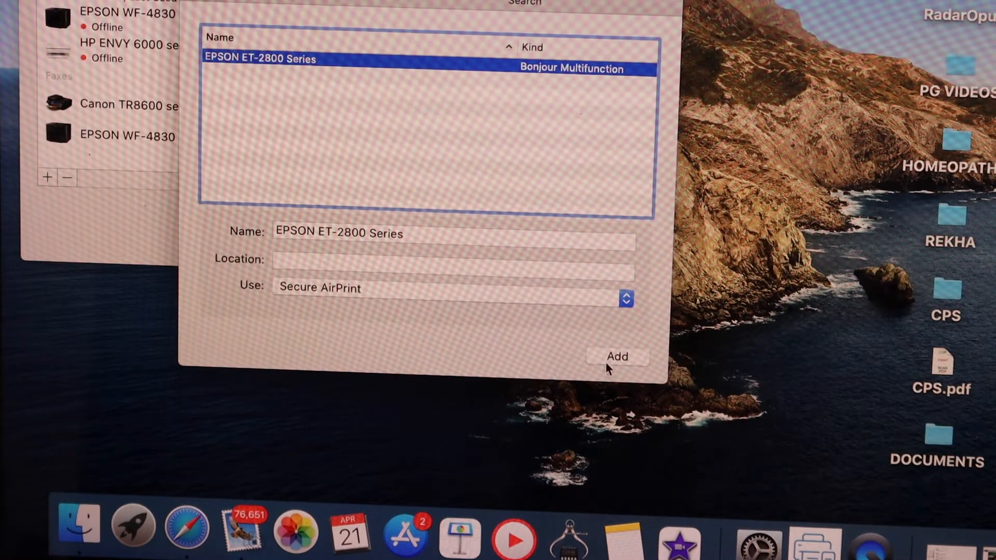
pyautogui.click(616, 356)
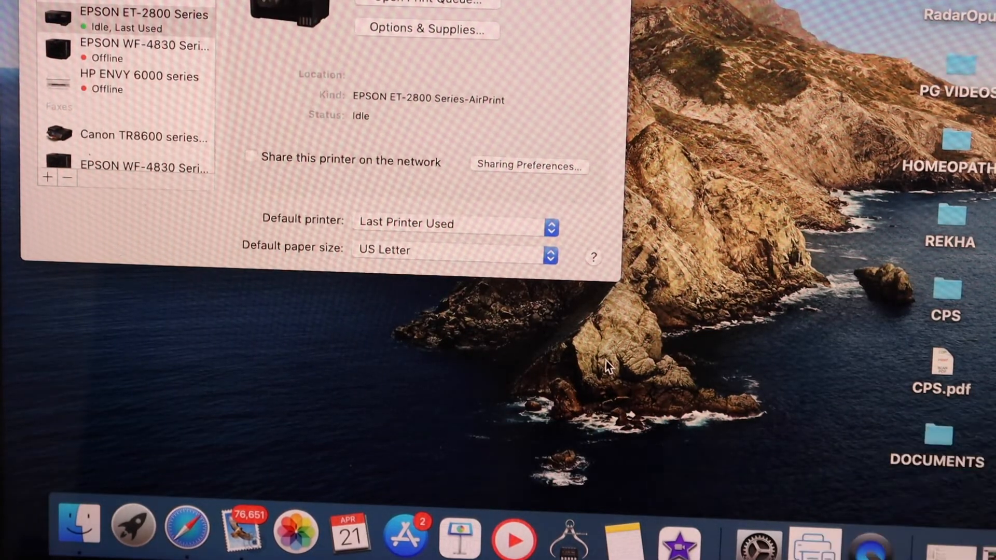
pyautogui.moveTo(413, 60)
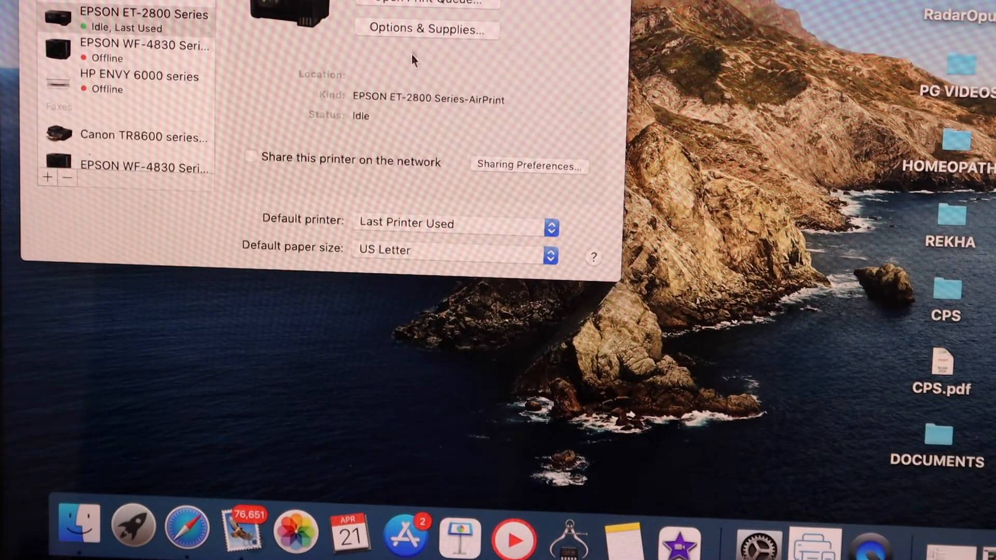
pyautogui.click(140, 15)
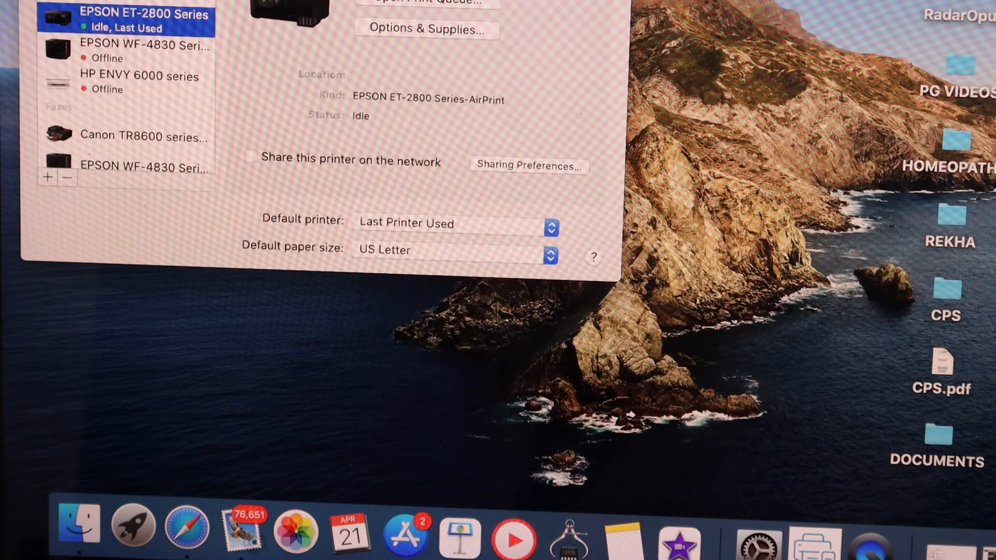